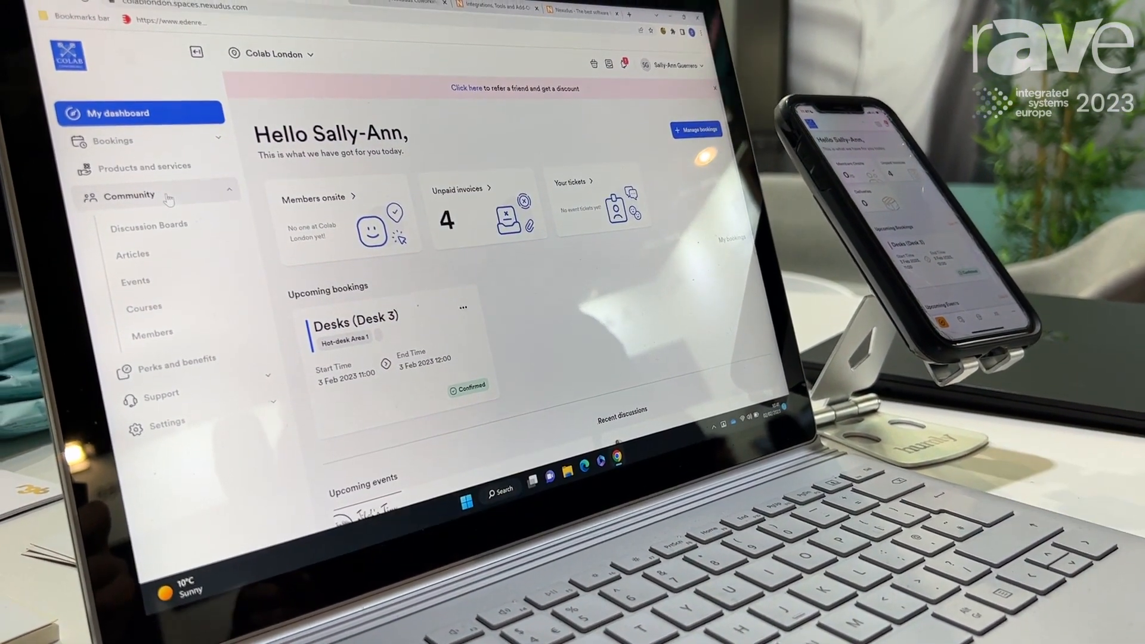
- Open the Community > Members directory in the member portal
{"action": "left_click", "coordinate": [152, 334]}
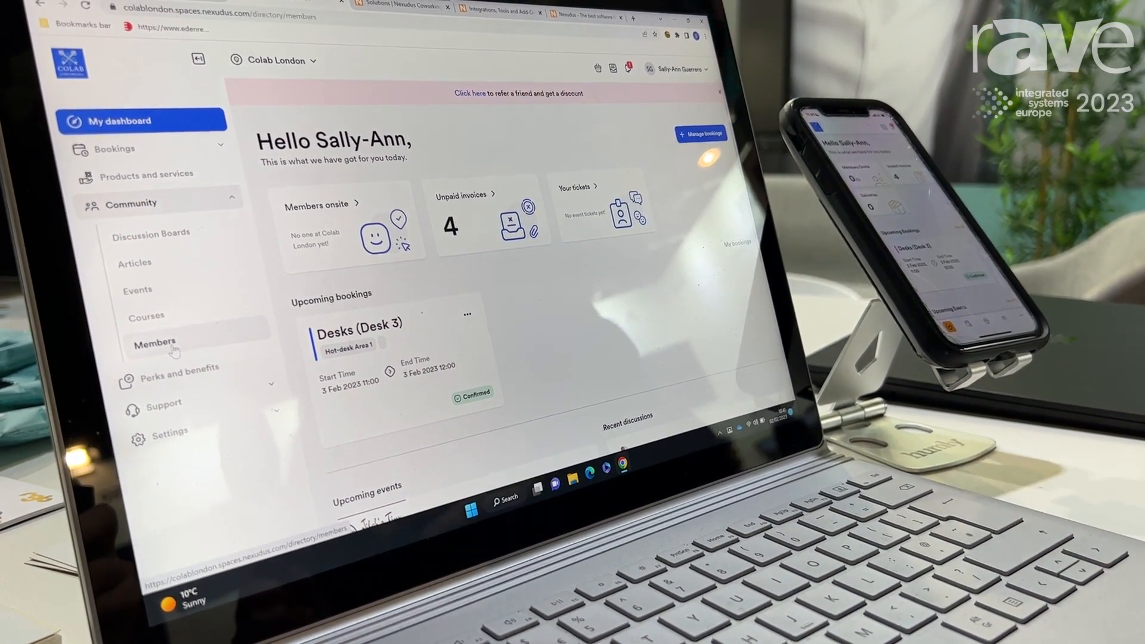
{"action": "left_click", "coordinate": [153, 342]}
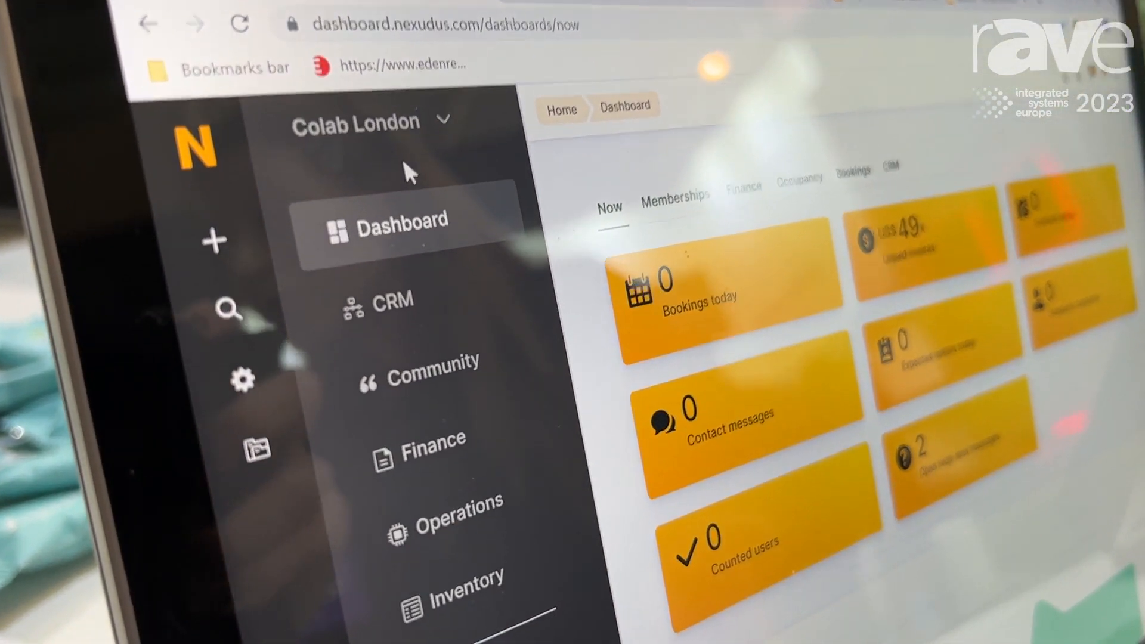
- Scroll the admin sidebar and open the Finance overview with invoices and contracts
{"action": "scroll", "scroll_direction": "down", "scroll_amount": 3}
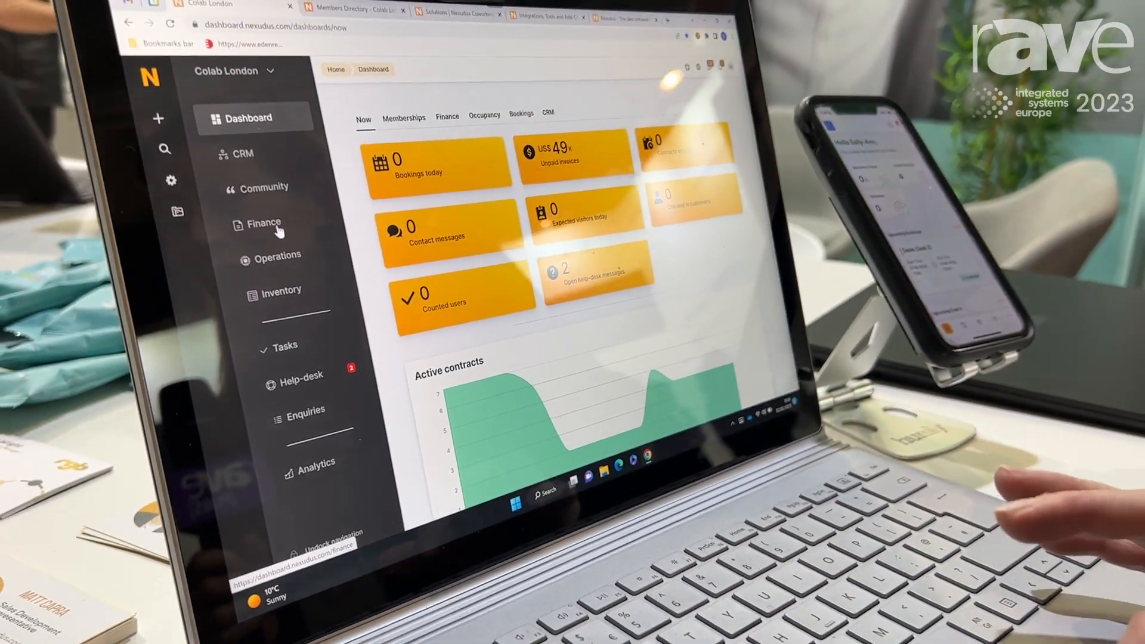
{"action": "left_click", "coordinate": [259, 224]}
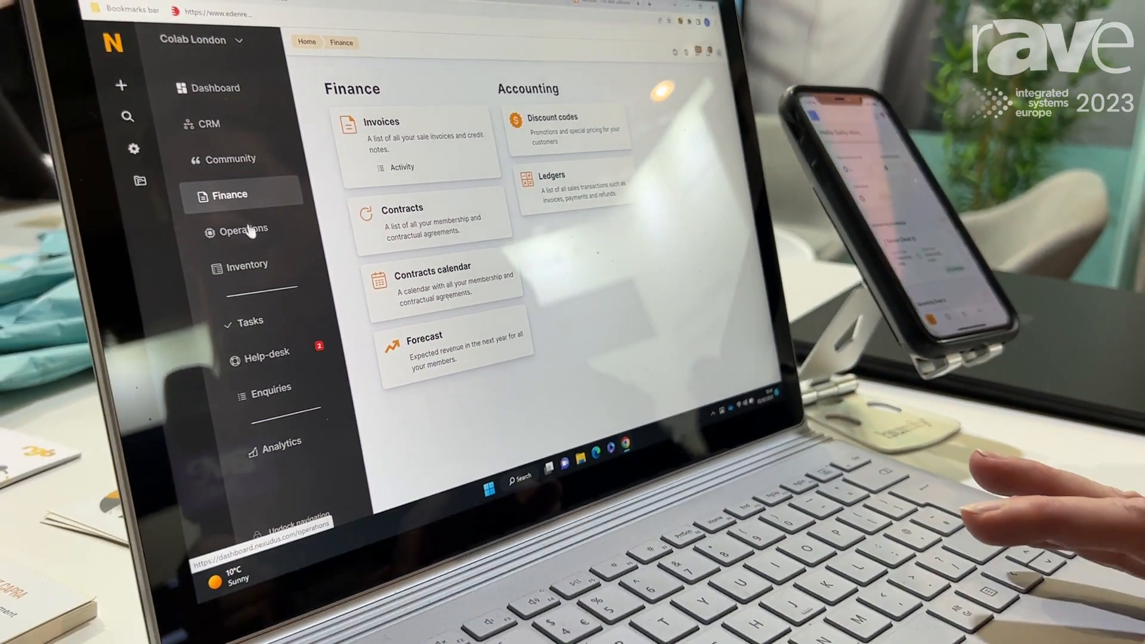
- Open the Operations overview and scroll through its members, bookings and check-in tools
{"action": "left_click", "coordinate": [244, 229]}
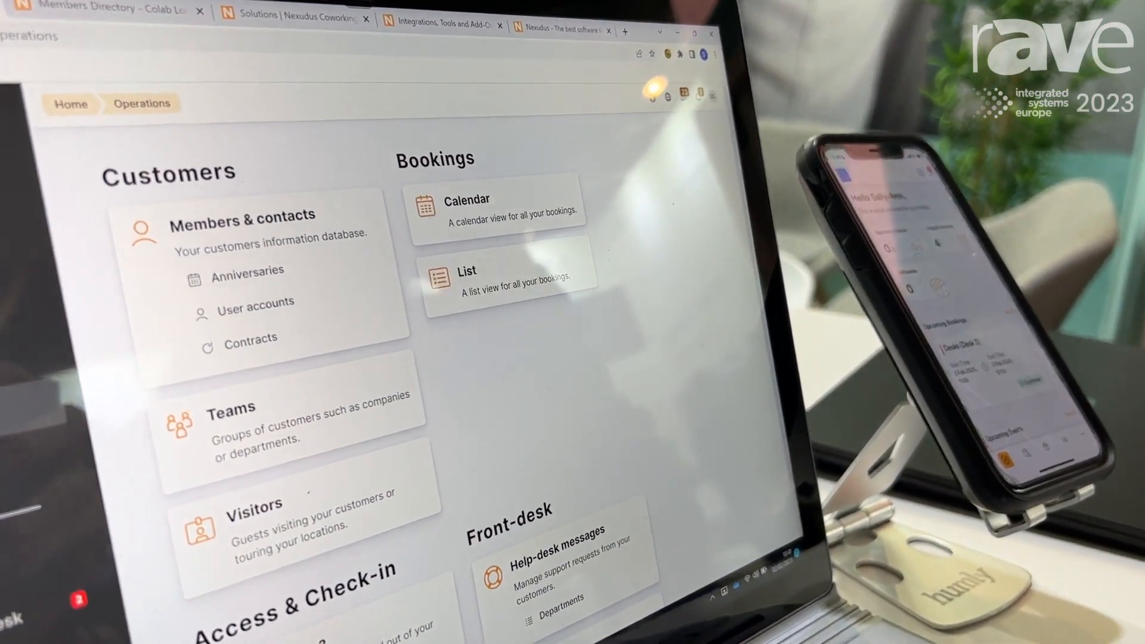
{"action": "scroll", "scroll_direction": "down", "scroll_amount": 3}
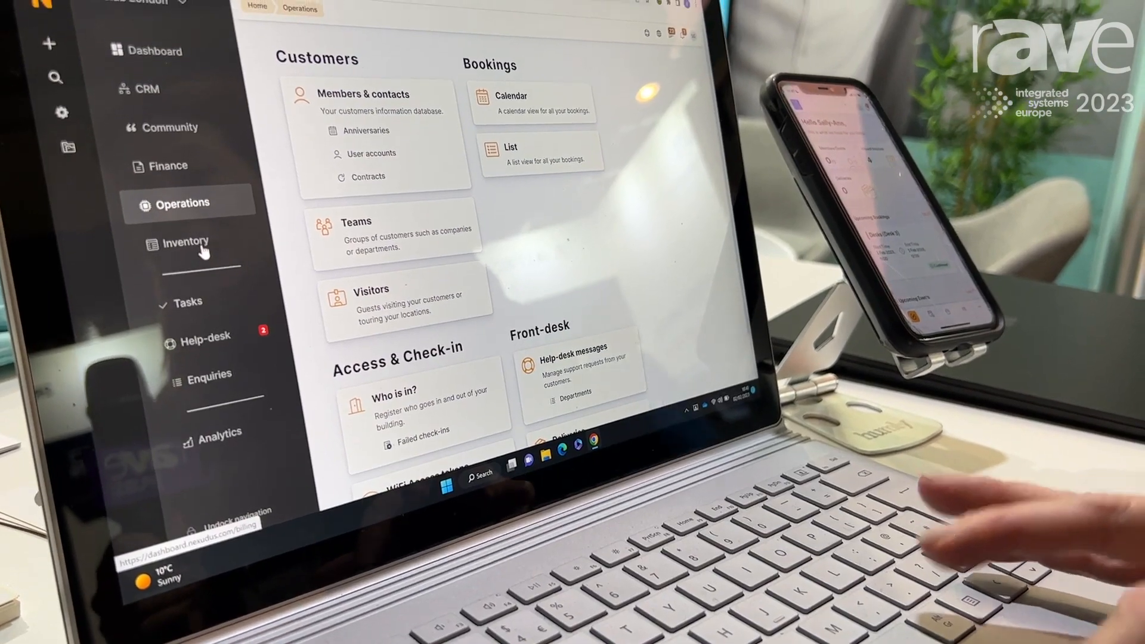
- Open the Inventory overview and scroll through products, plans, passes and resources
{"action": "left_click", "coordinate": [184, 243]}
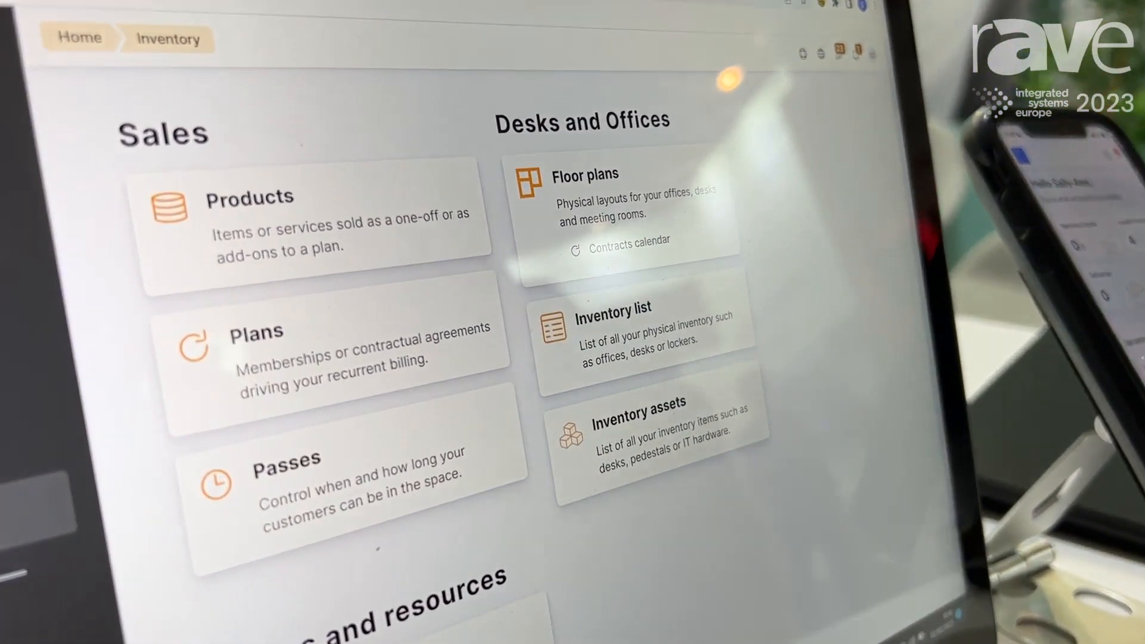
{"action": "scroll", "scroll_direction": "down", "scroll_amount": 3}
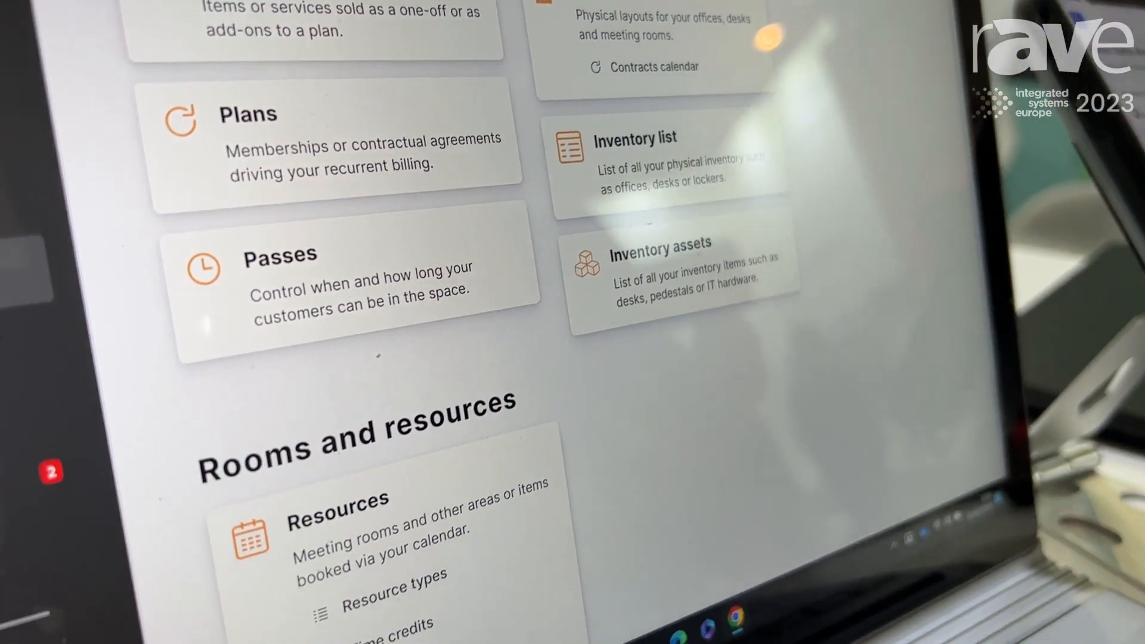
{"action": "scroll", "scroll_direction": "down", "scroll_amount": 3}
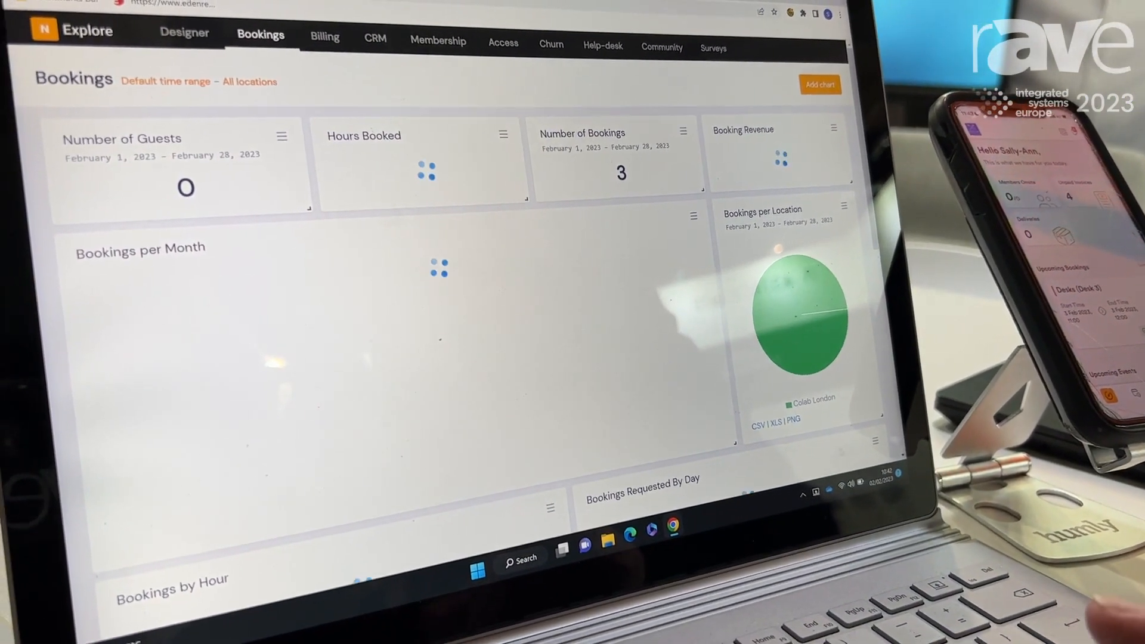
- Scroll down the Bookings report toward the Bookings by Hour and Top Booking Customers charts
{"action": "scroll", "scroll_direction": "down", "scroll_amount": 3}
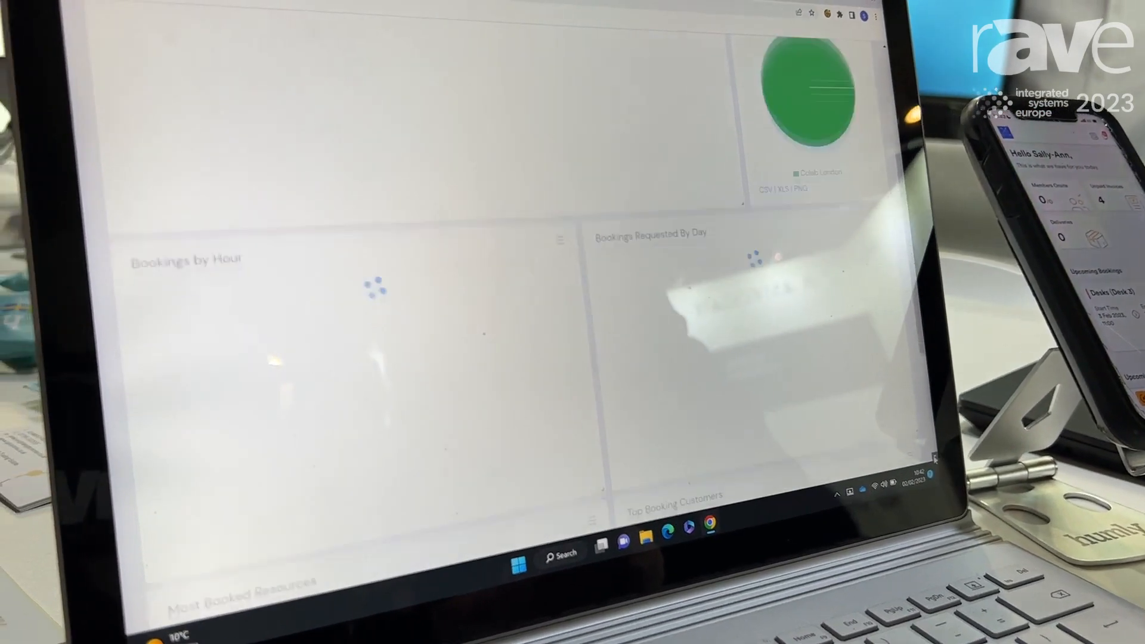